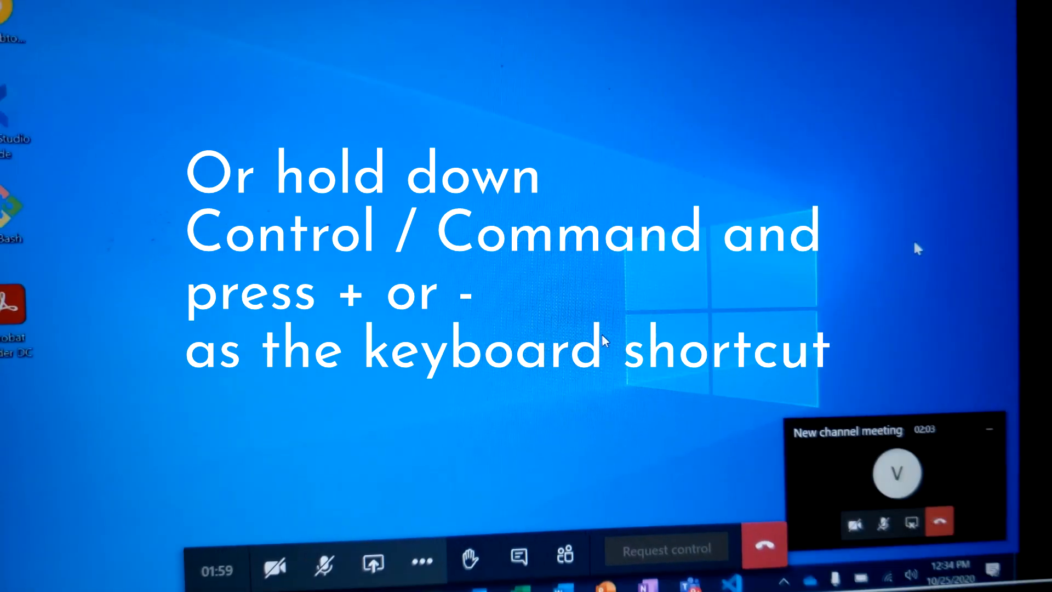
# Return to the full-screen call view with the VV avatar after sharing ends
pyautogui.click(322, 563)
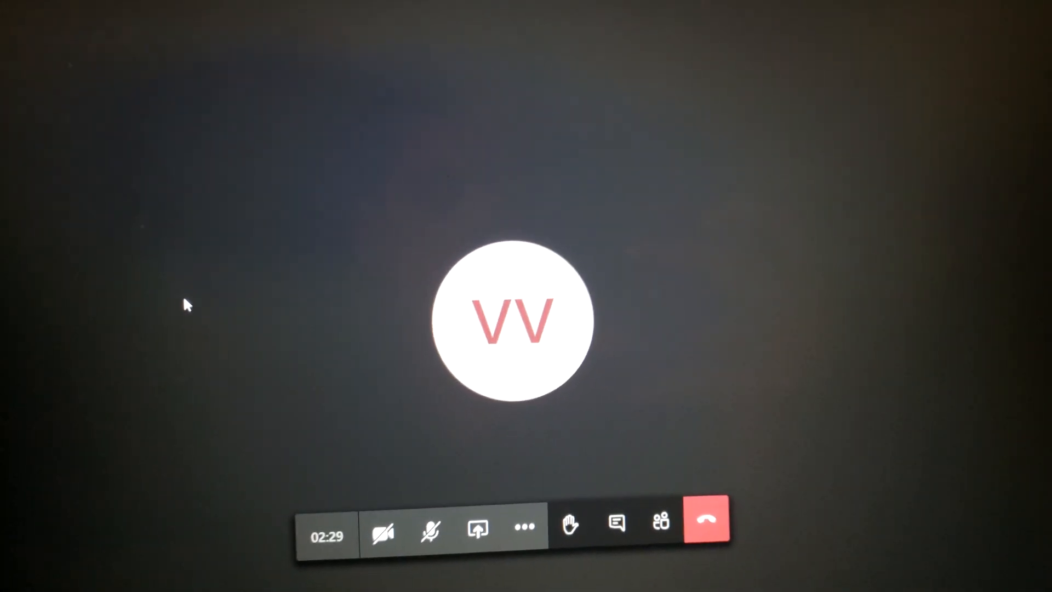
pyautogui.click(430, 529)
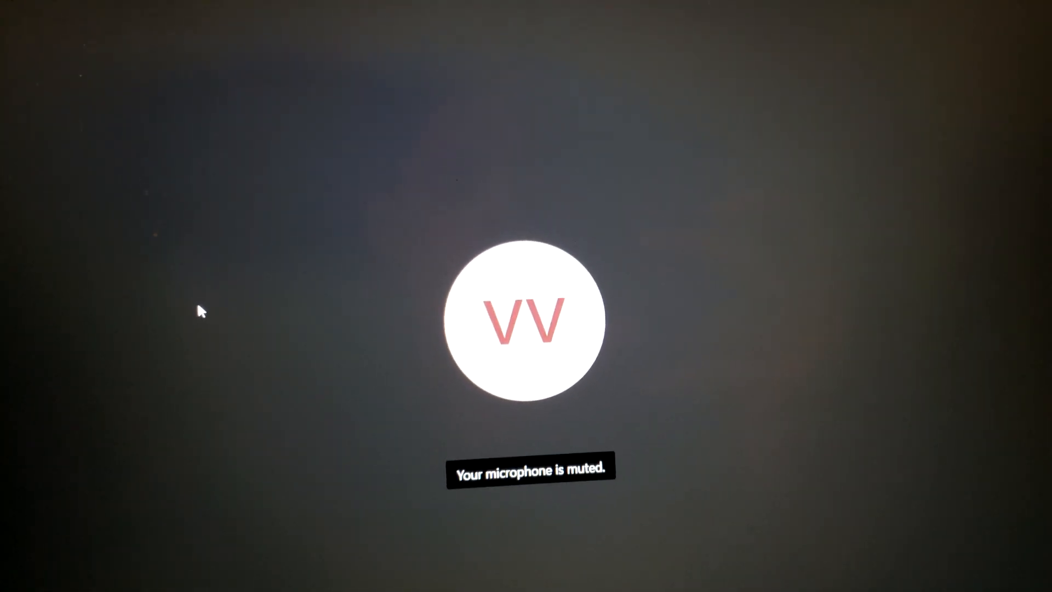